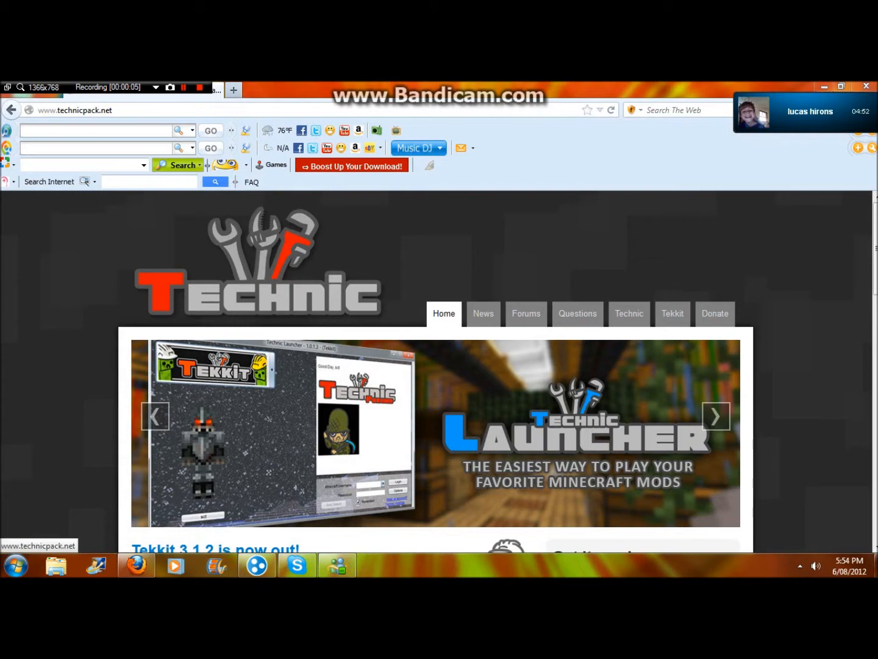
# Go to the Tekkit modpack page on the Technic Pack website
pyautogui.scroll(-3)
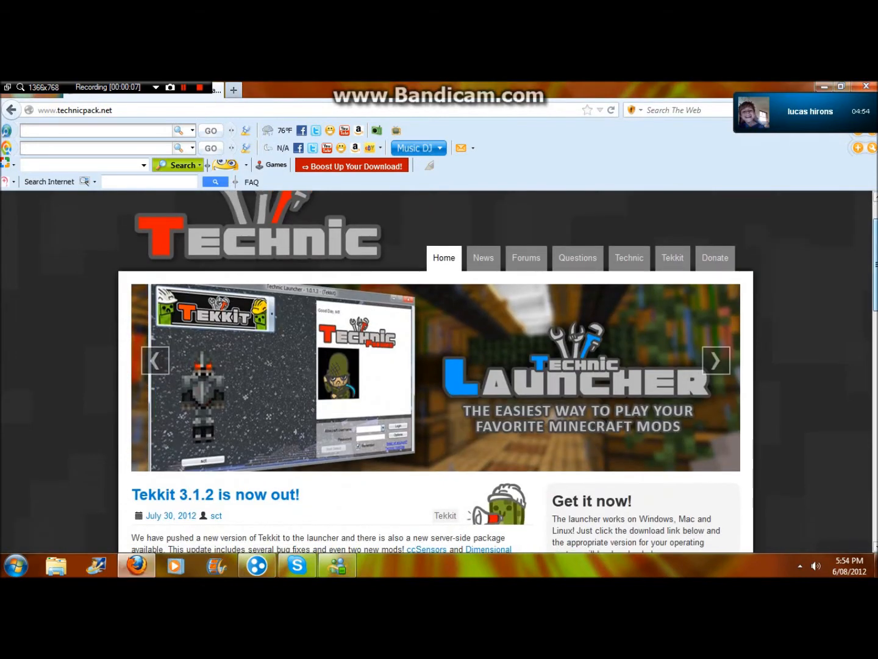
pyautogui.scroll(-3)
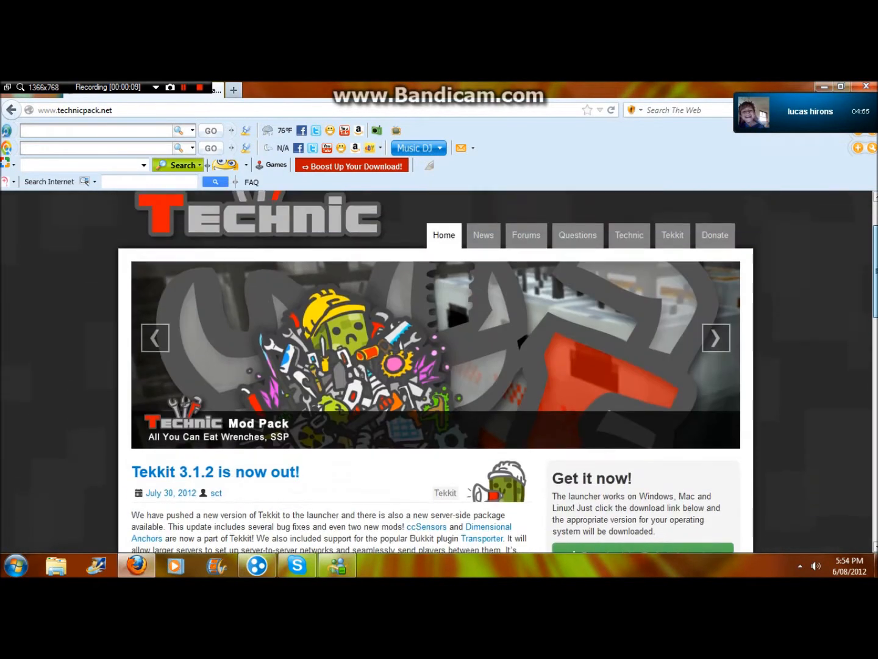
pyautogui.scroll(-3)
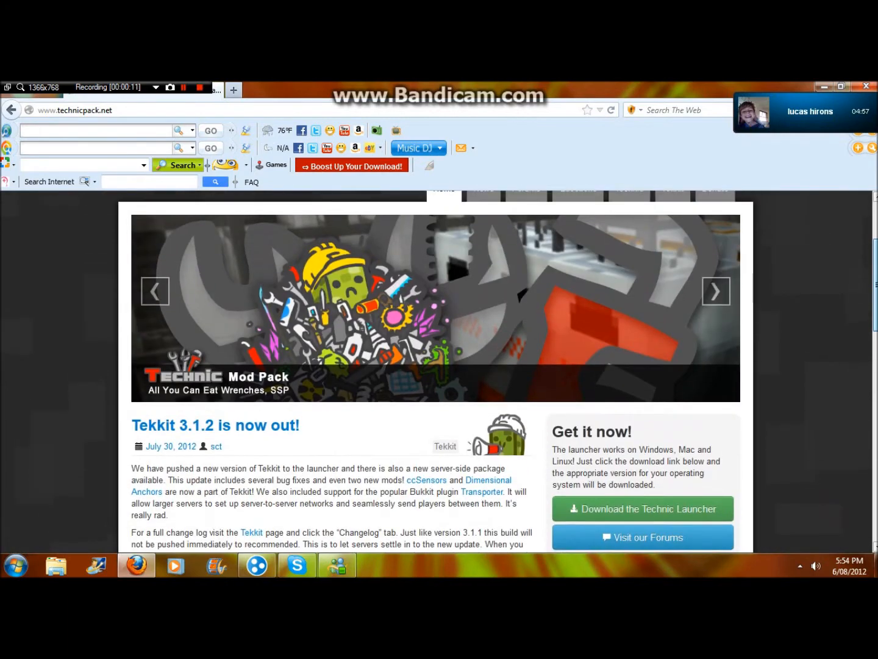
pyautogui.scroll(-3)
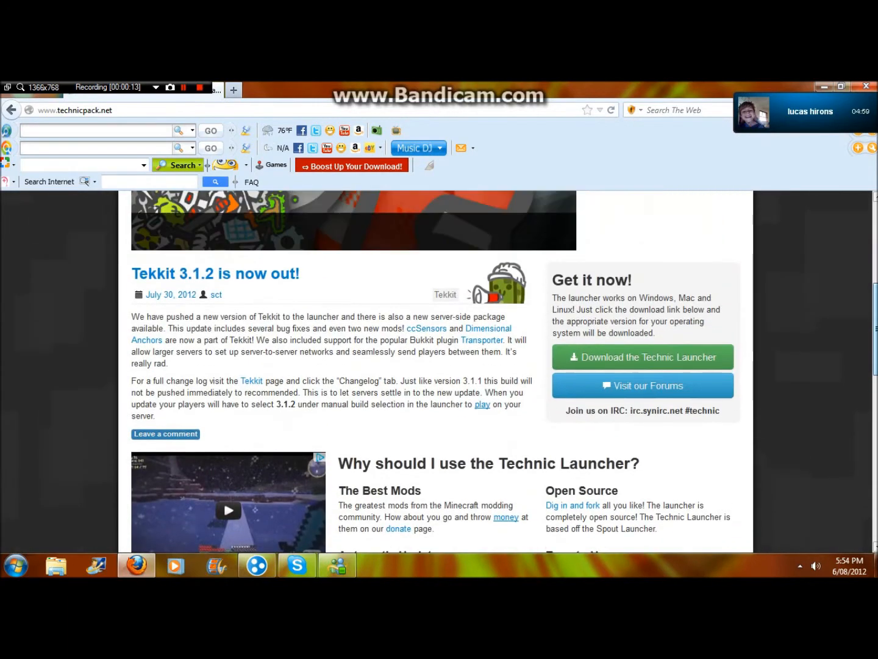
pyautogui.scroll(-3)
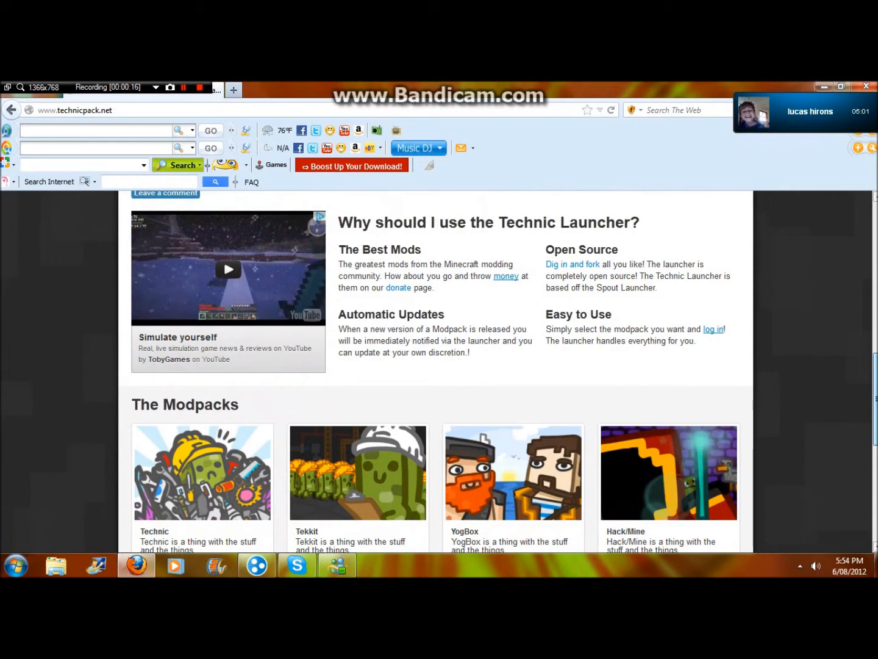
pyautogui.scroll(-3)
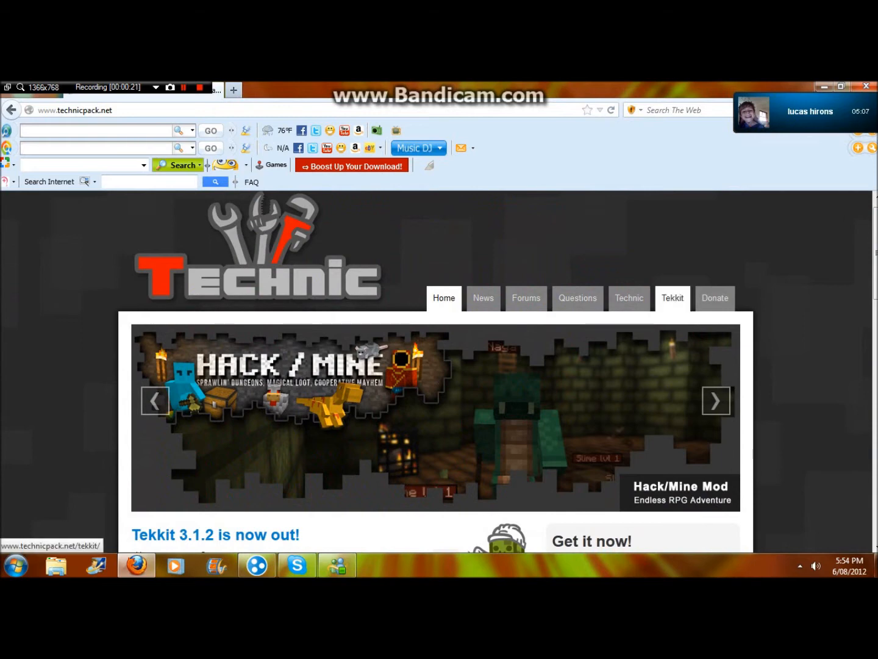
pyautogui.click(672, 298)
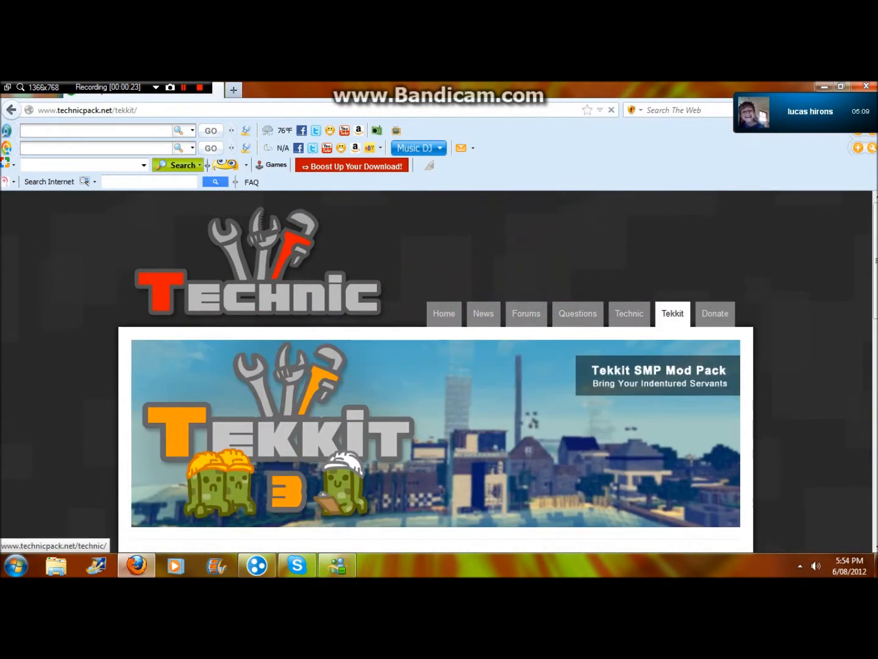
# Download the Technic Launcher and save the file to the computer
pyautogui.scroll(-3)
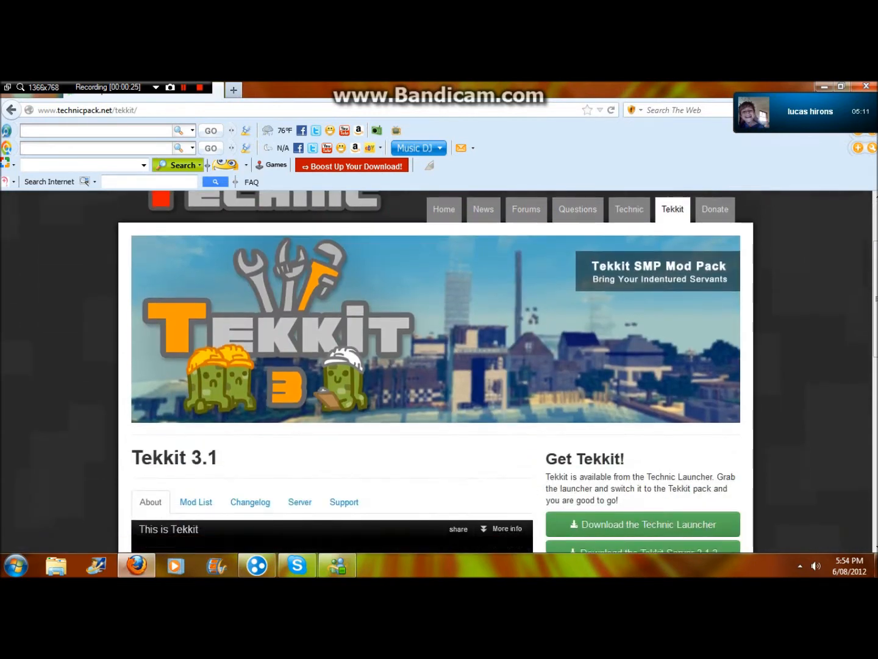
pyautogui.scroll(-3)
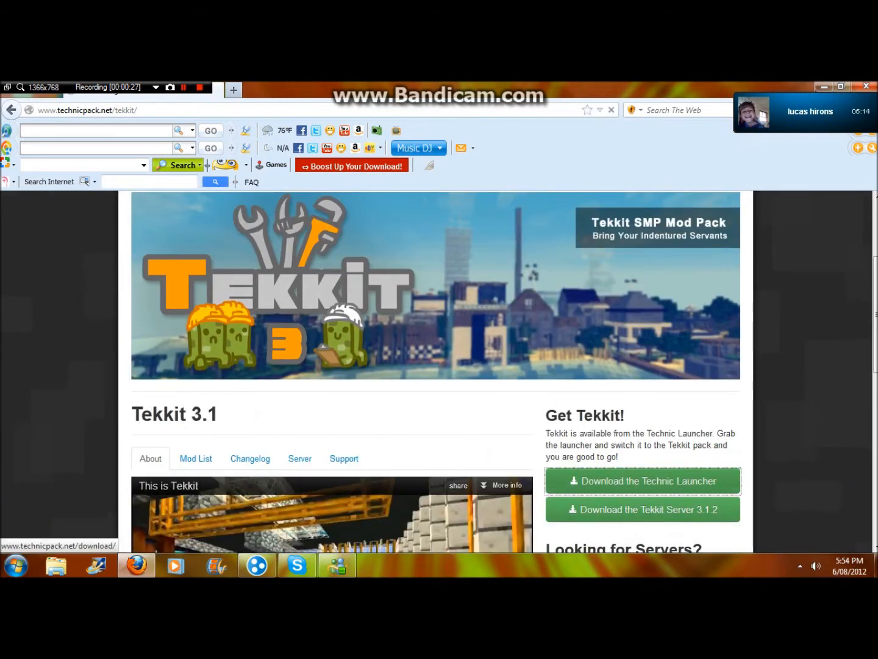
pyautogui.click(642, 481)
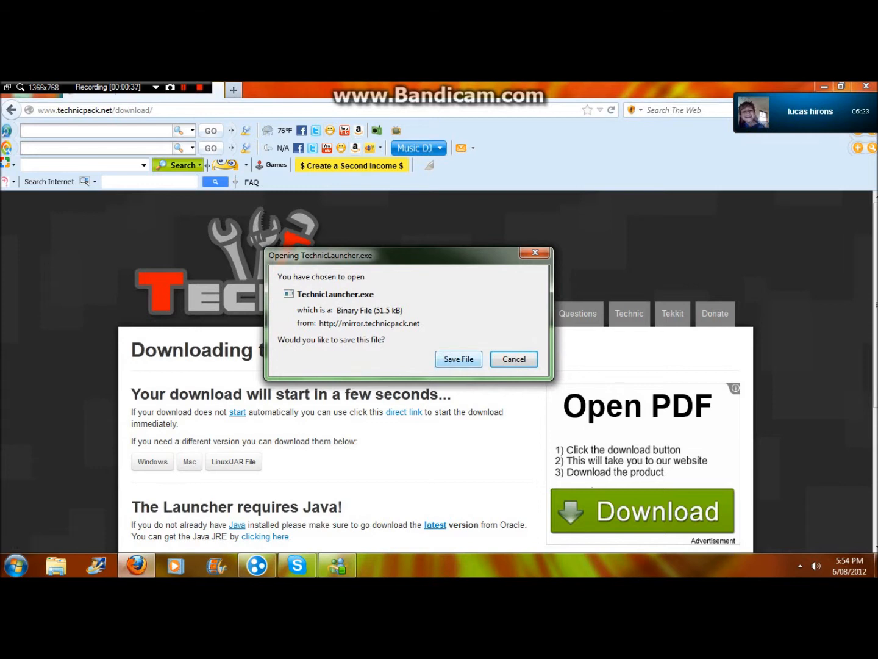
pyautogui.click(459, 358)
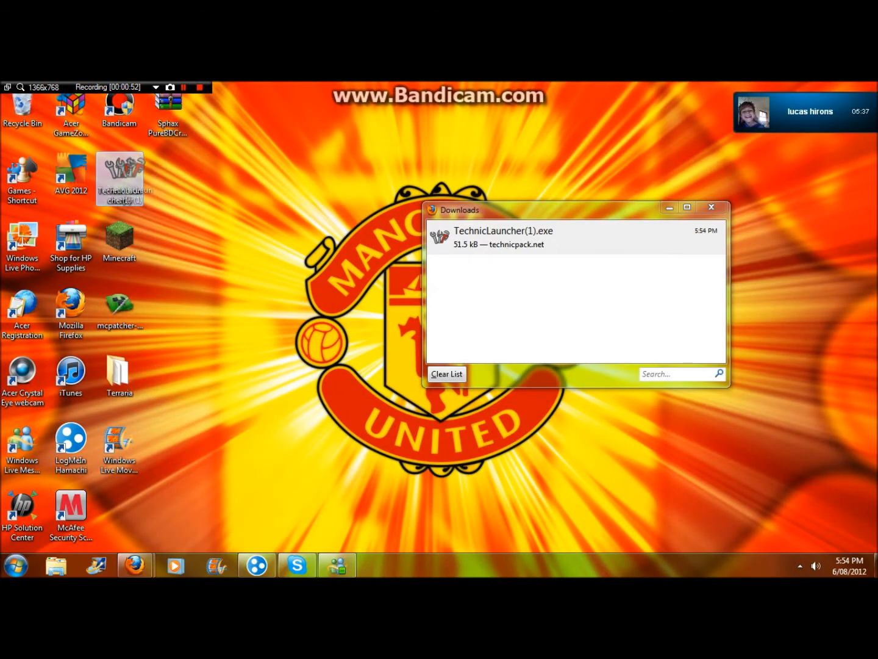
# Rename the downloaded launcher file to Tekkit and run it from the desktop
pyautogui.click(711, 207)
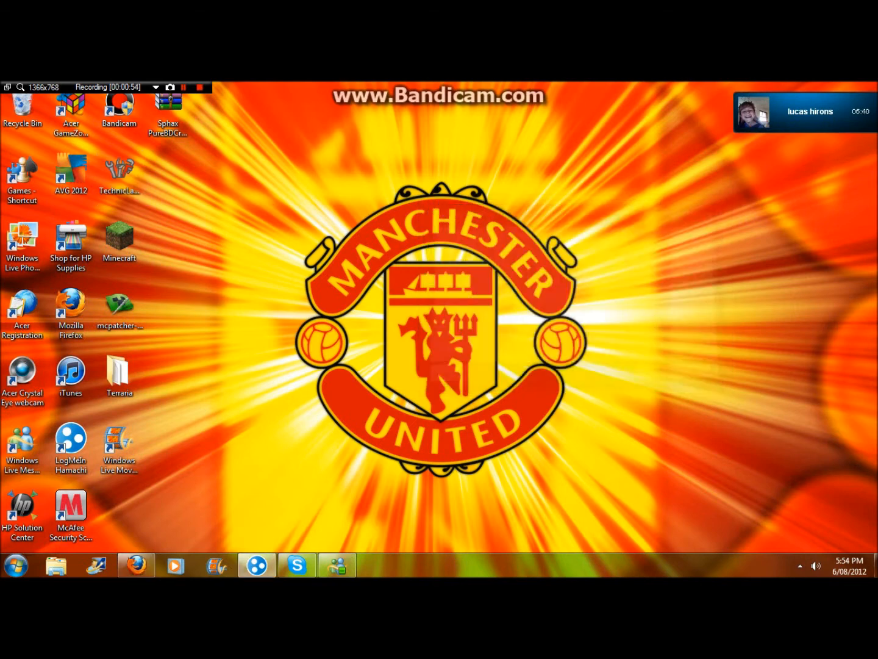
pyautogui.rightClick(120, 171)
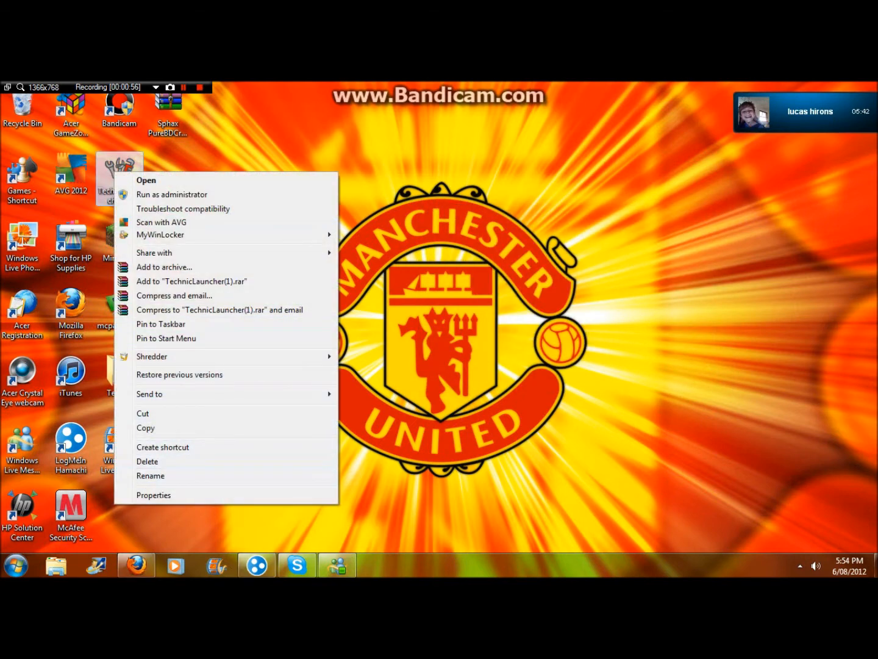
pyautogui.click(150, 476)
pyautogui.write('Tekkit')
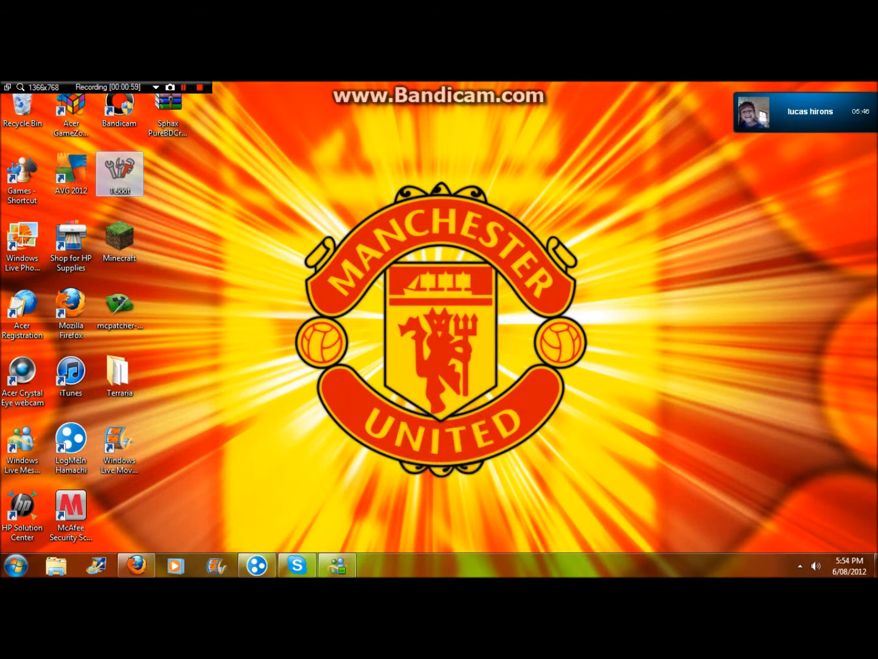
pyautogui.doubleClick(120, 173)
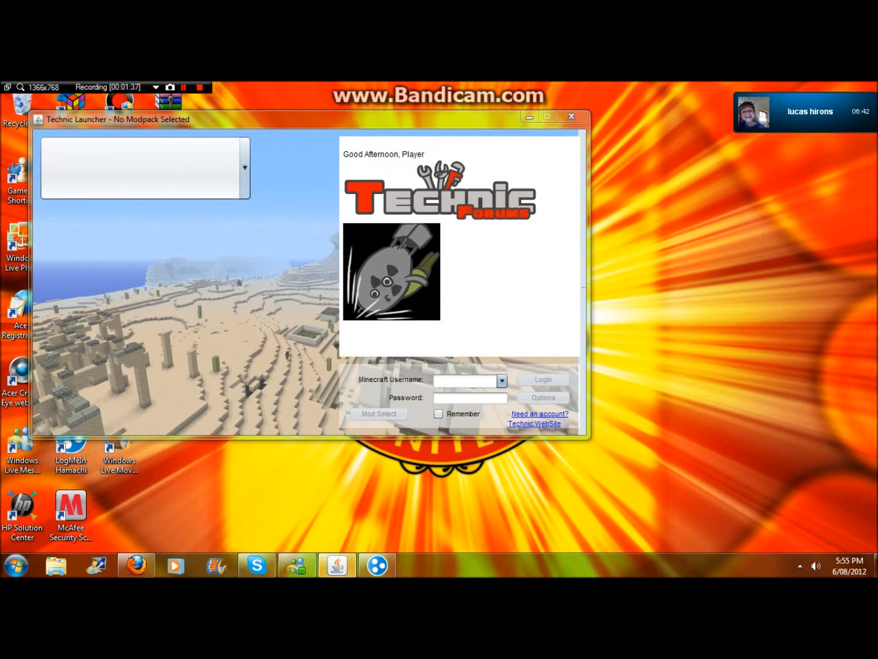
# Select the Tekkit modpack and temporarily disable AVG antivirus protection from the tray
pyautogui.click(244, 169)
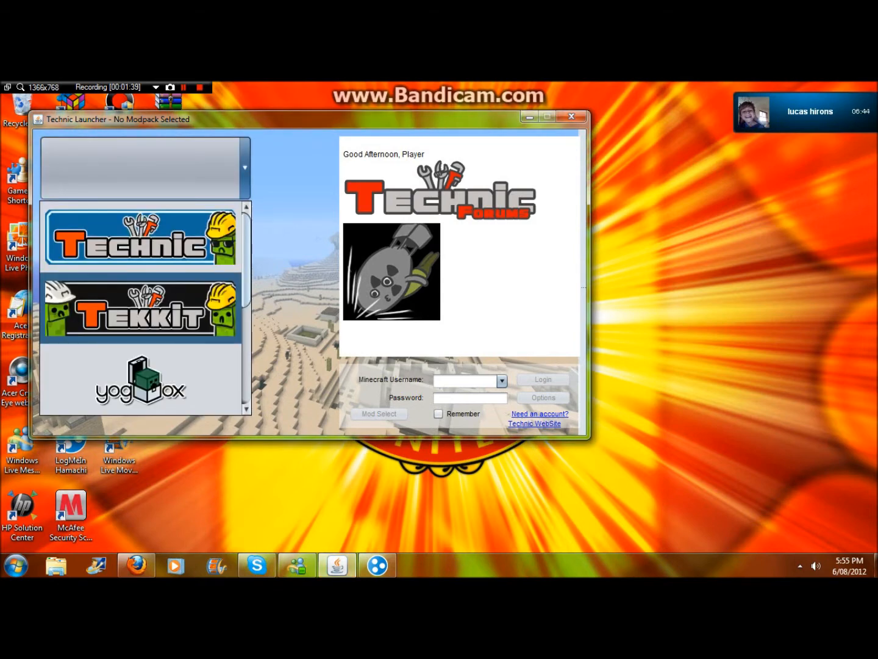
pyautogui.click(142, 310)
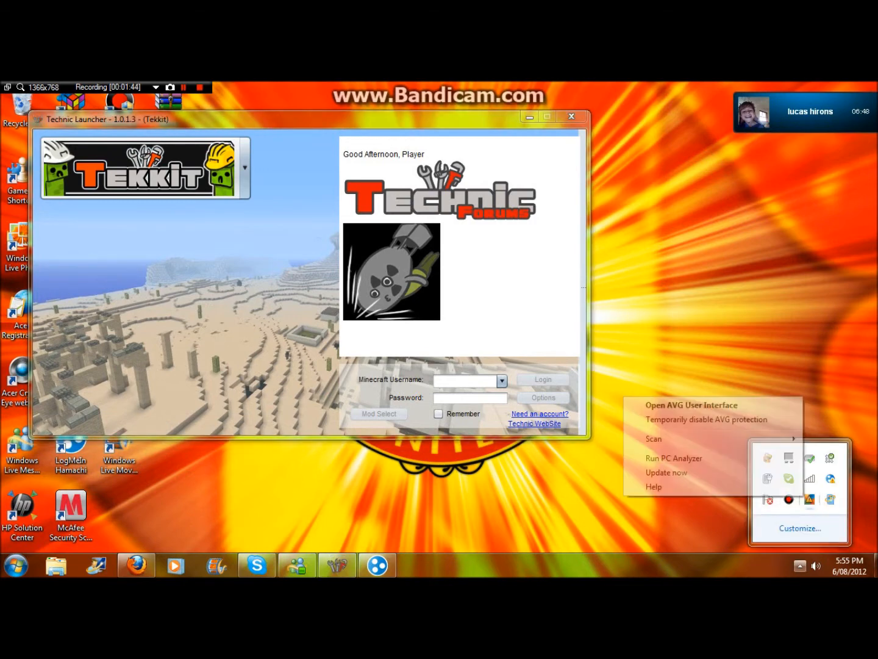
pyautogui.click(706, 419)
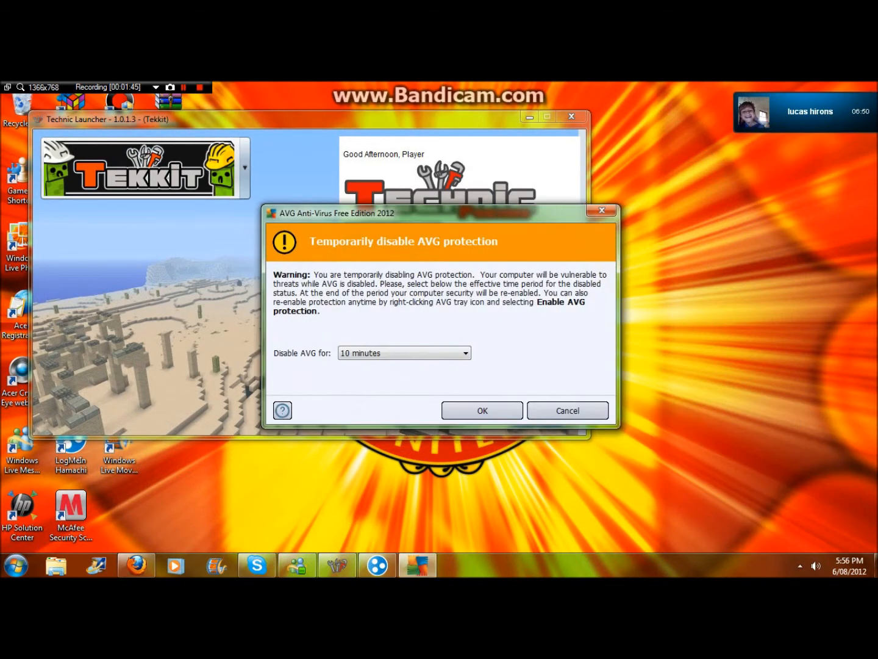
pyautogui.click(403, 353)
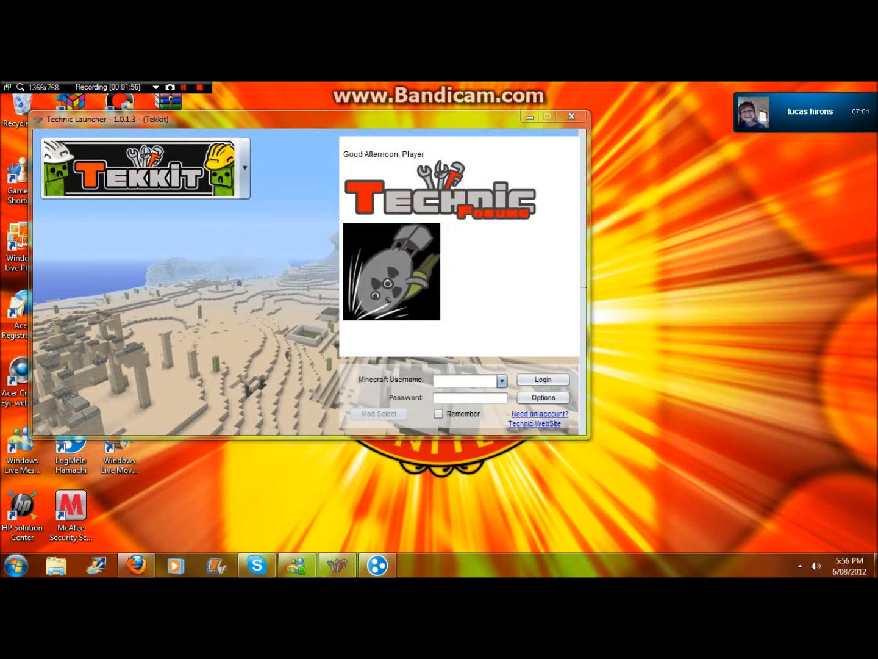
# Enter the username 'james' with password and have the launcher remember the login
pyautogui.click(466, 381)
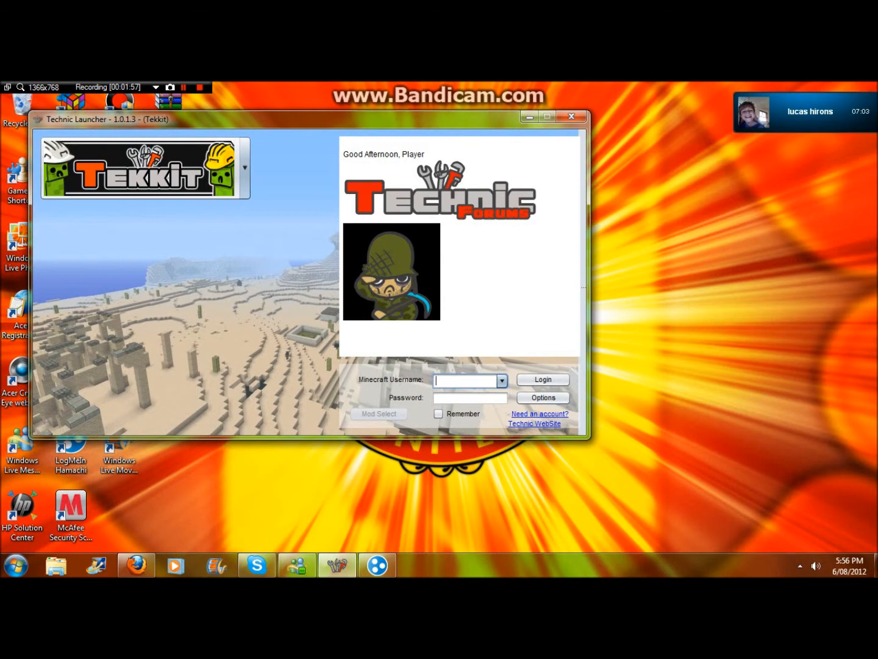
pyautogui.write('jameserks')
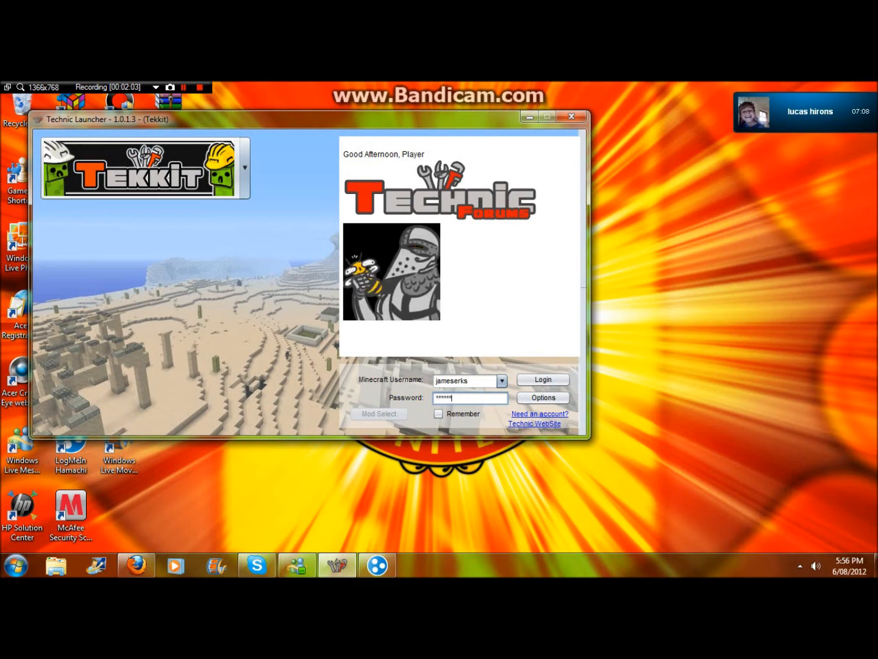
pyautogui.click(439, 414)
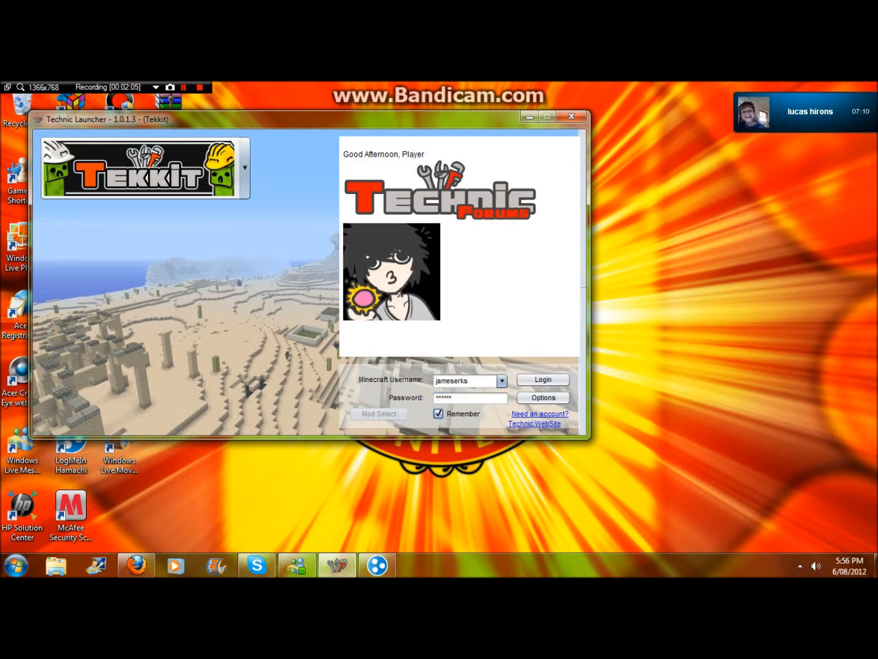
# Set the Tekkit build to 3.1.2 | 1.2.5 | Latest and log in to start Minecraft
pyautogui.click(542, 397)
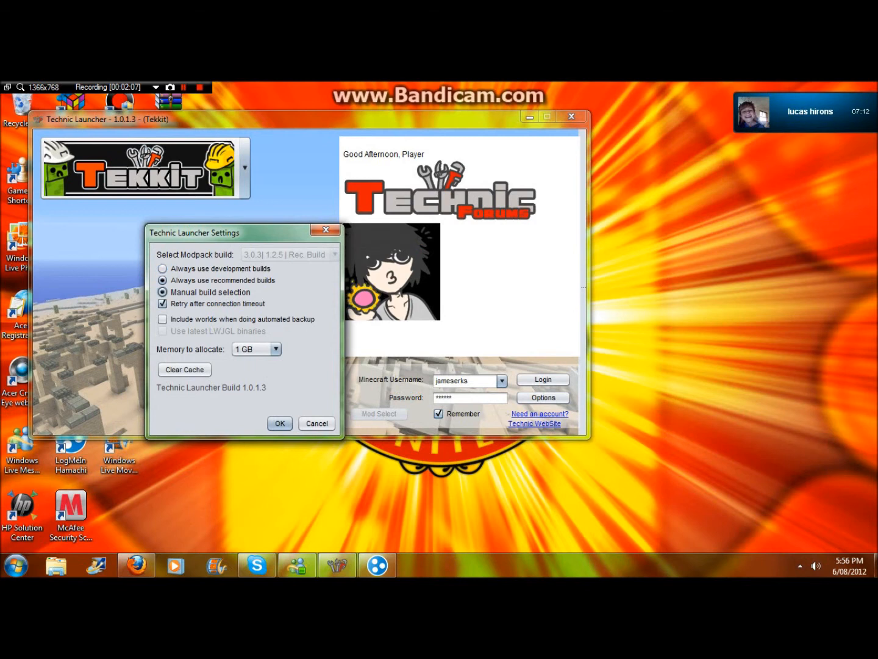
pyautogui.click(290, 254)
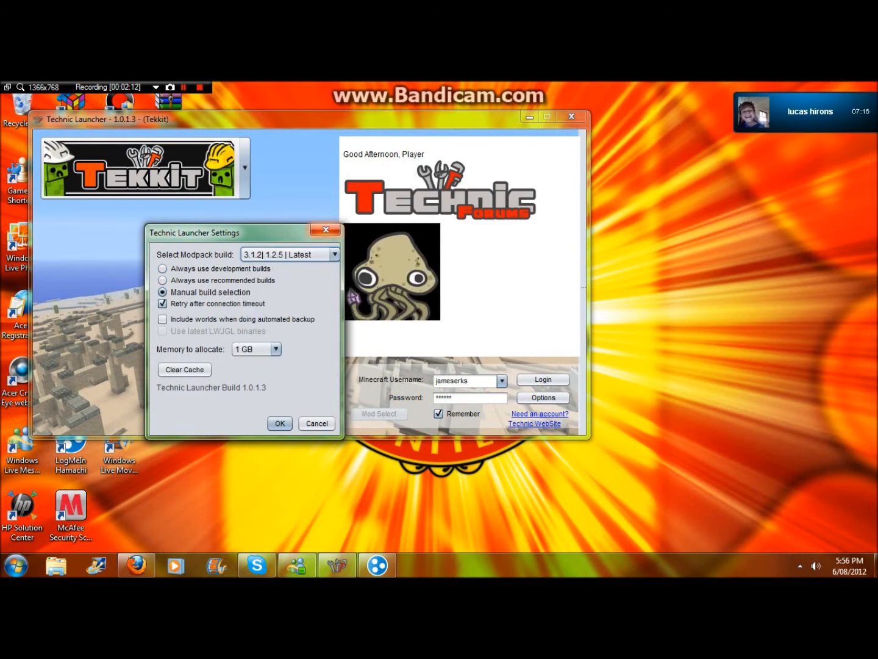
pyautogui.click(279, 423)
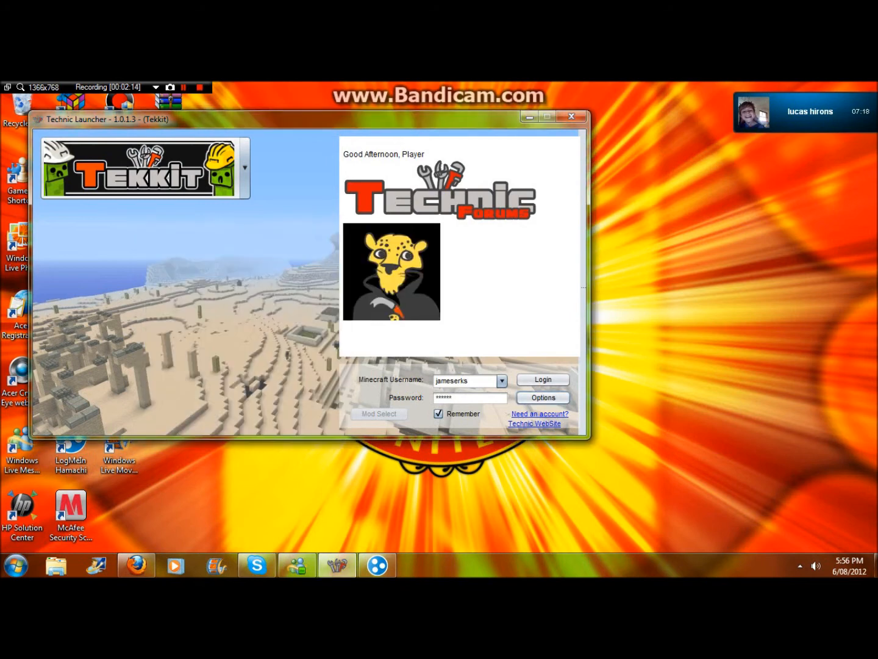
pyautogui.click(542, 378)
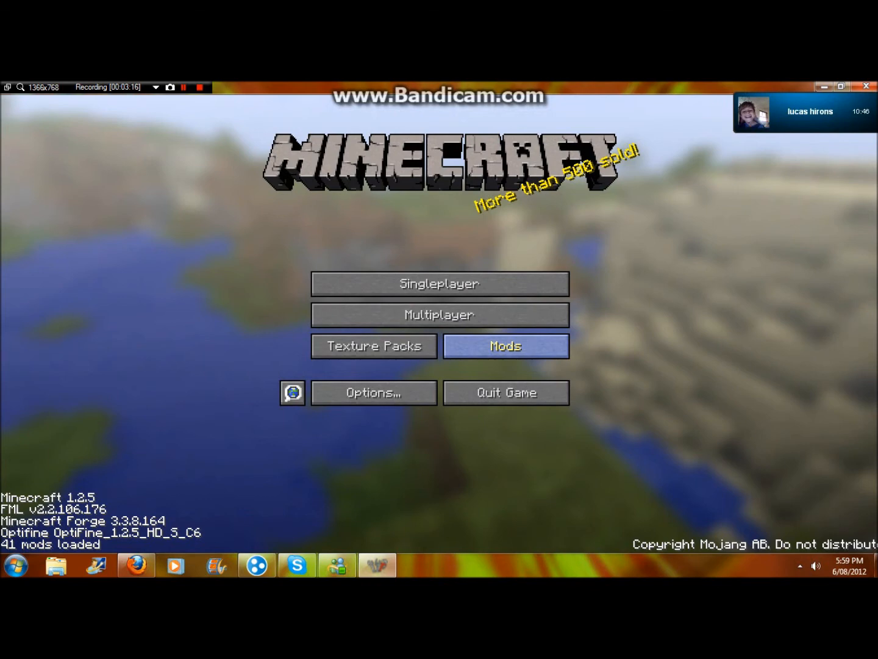
# Review Minecraft's loaded mod list and return to the title screen
pyautogui.click(505, 346)
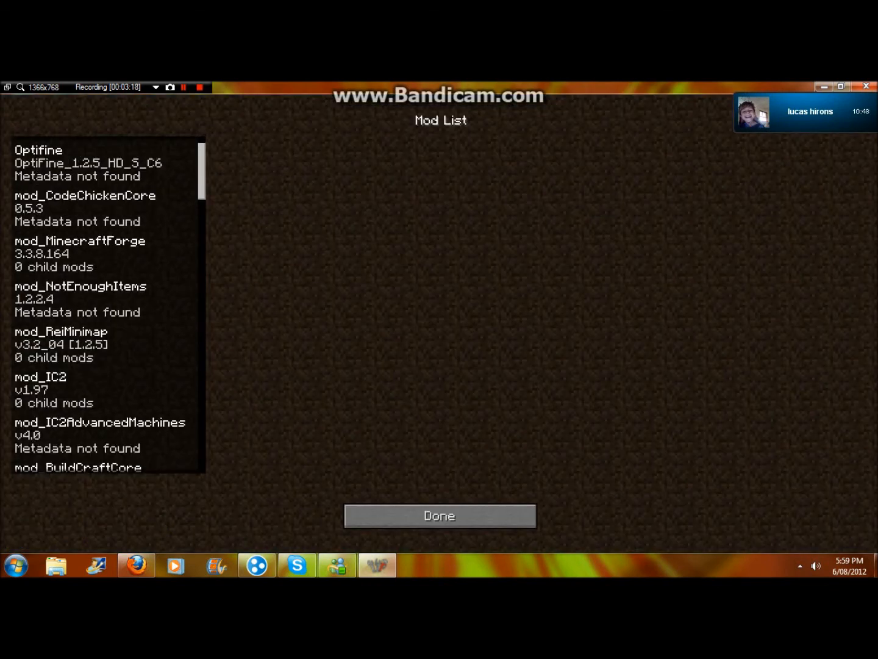
pyautogui.scroll(-3)
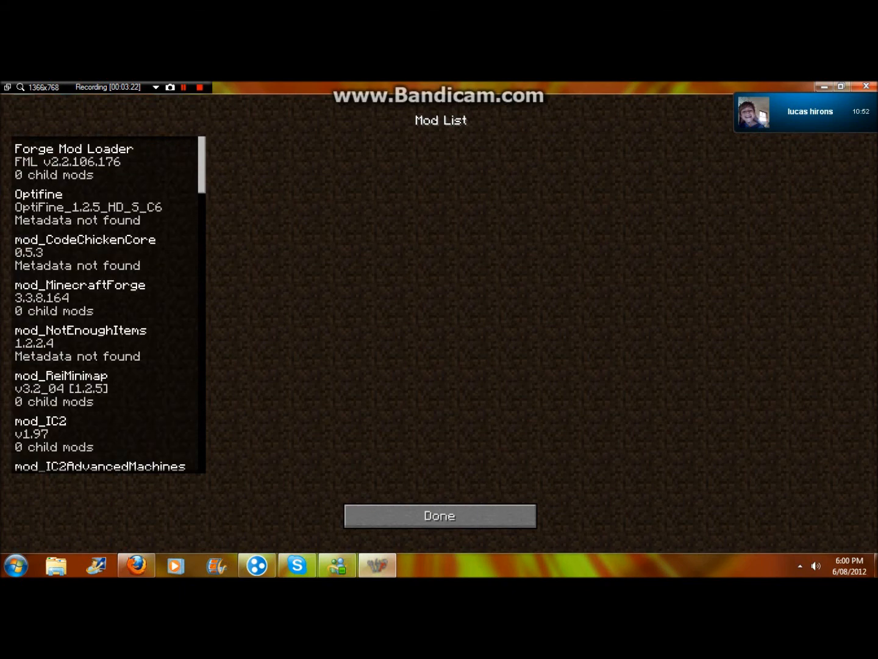
pyautogui.click(439, 515)
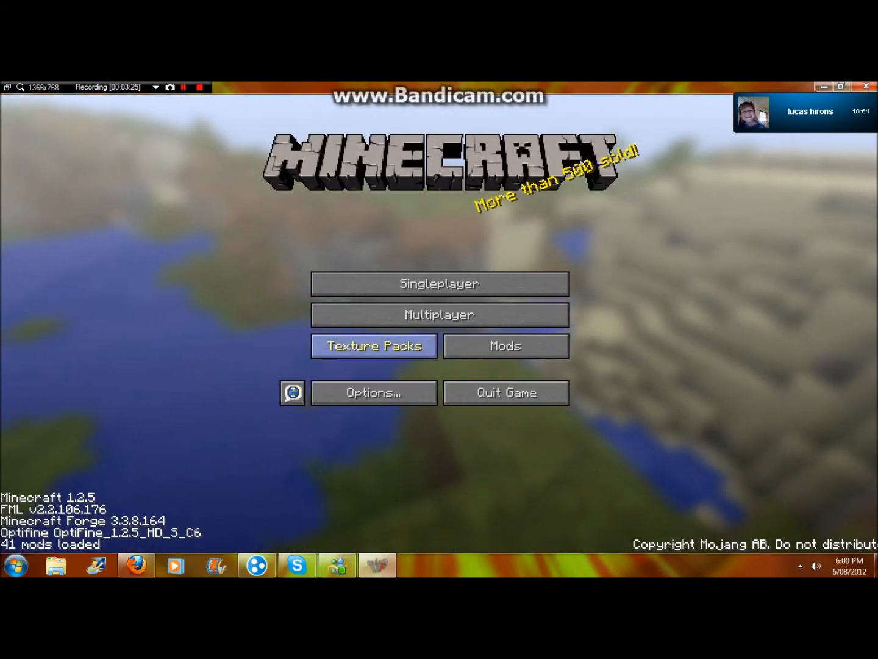
# Show the texture pack chooser listing Default and Sphax PureBDCraft
pyautogui.click(373, 346)
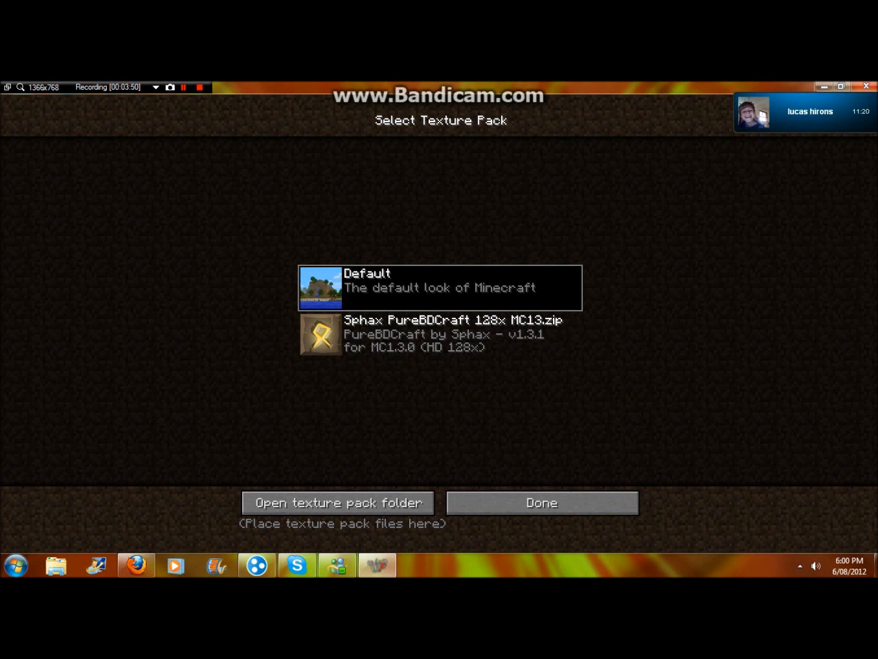
pyautogui.click(200, 86)
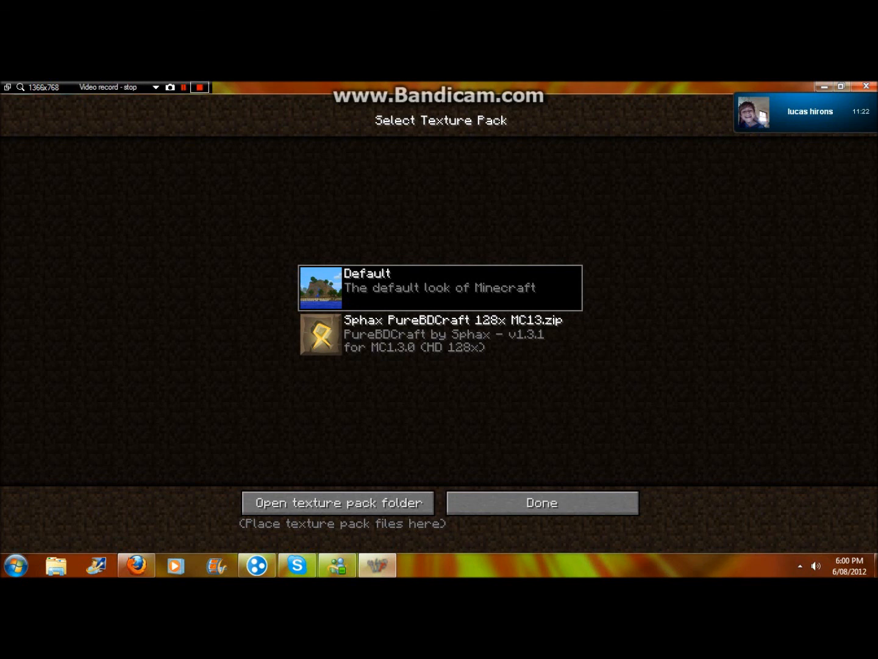